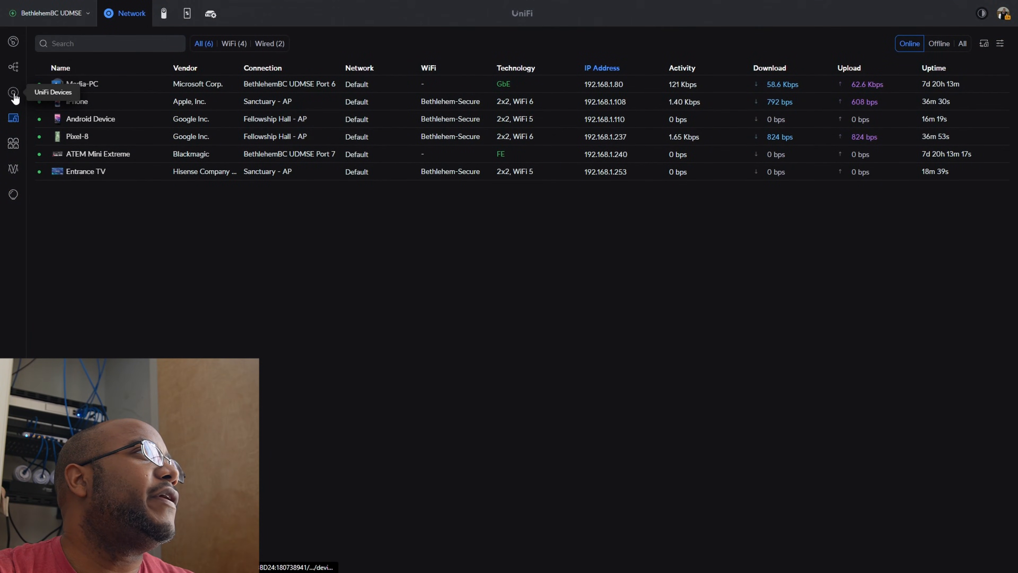
View the Entrance Display node's details in Topology, then list all UniFi devices
left_click(13, 93)
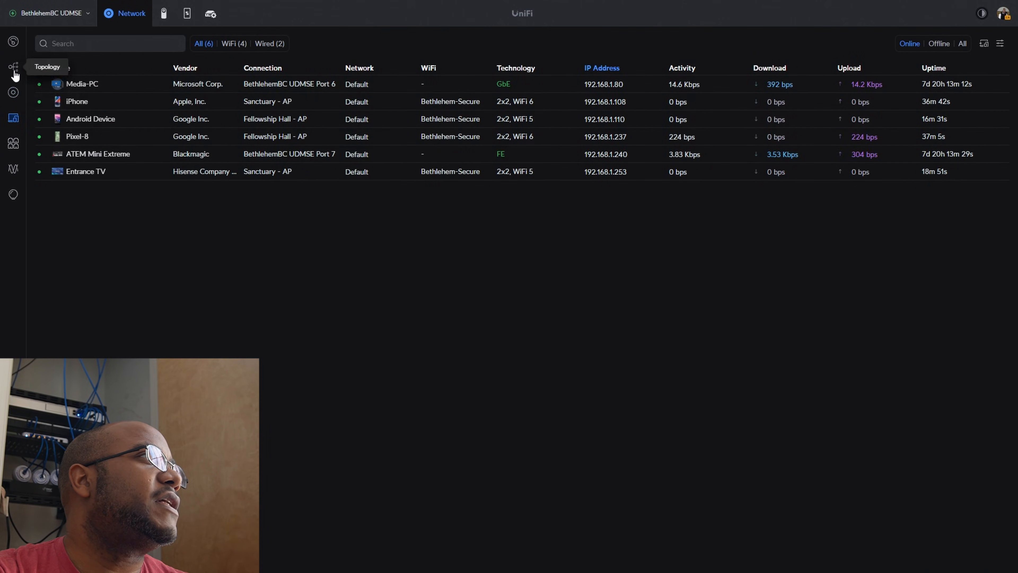
left_click(12, 67)
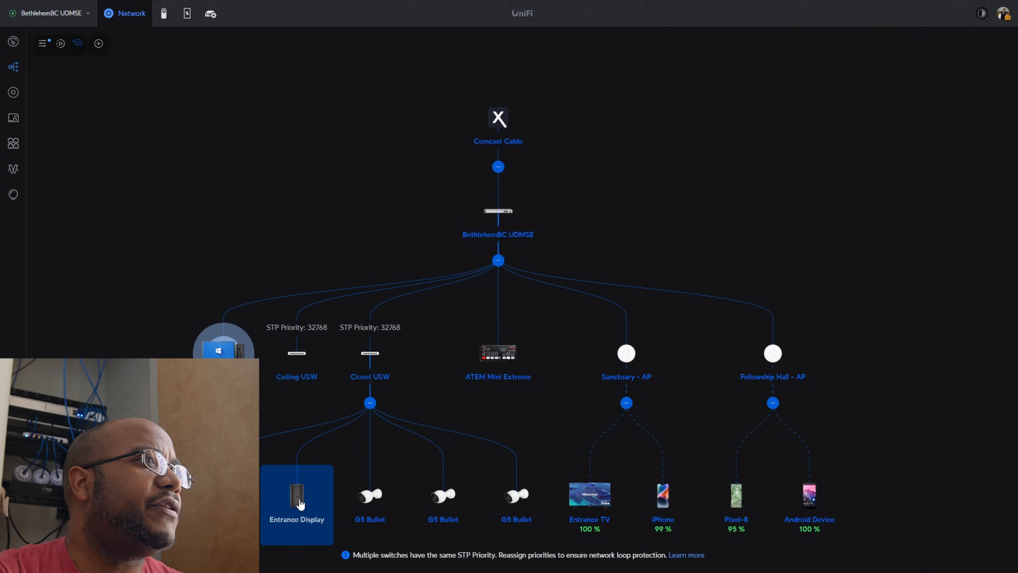
left_click(296, 497)
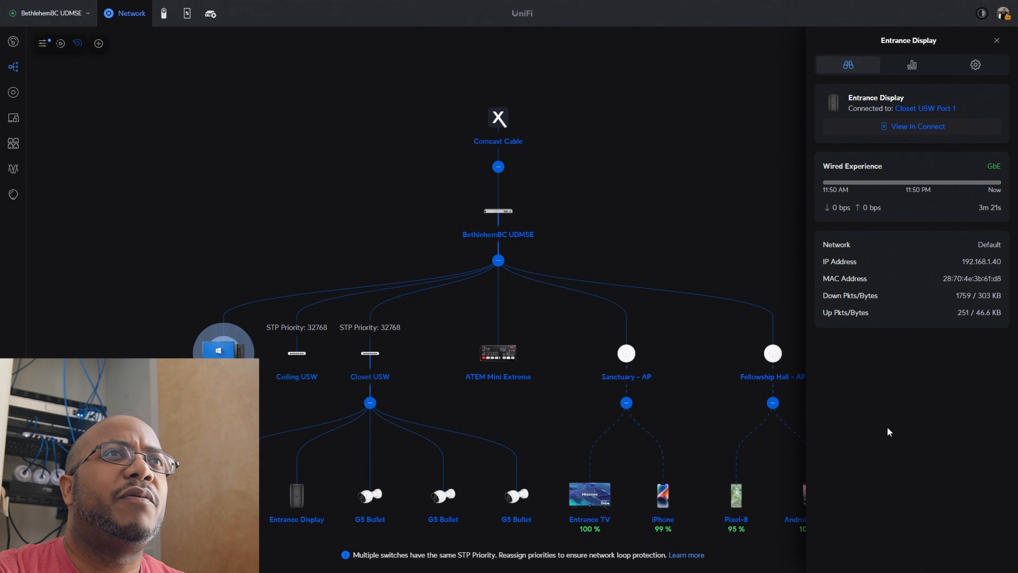
mouse_move(807, 261)
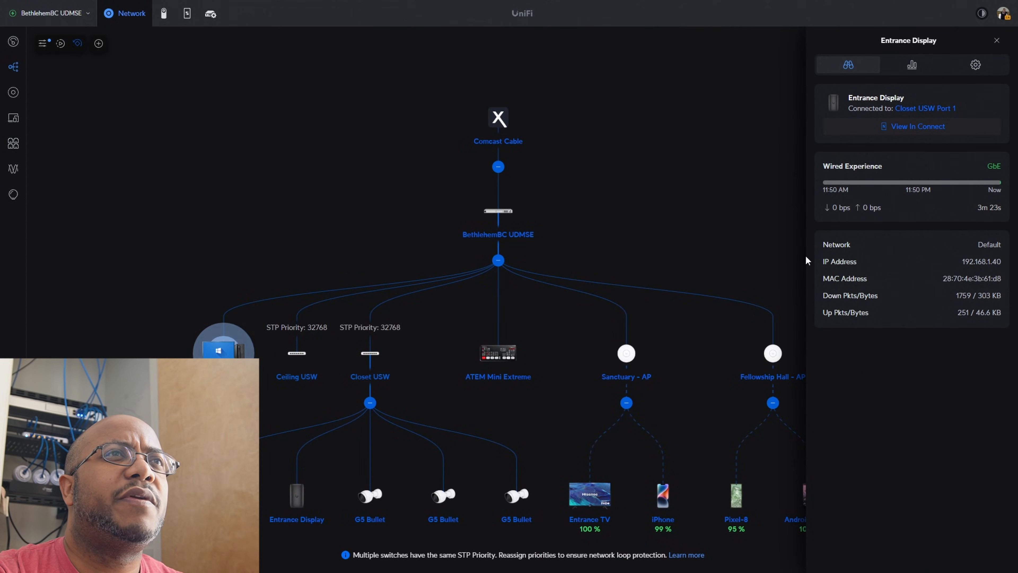
left_click(186, 13)
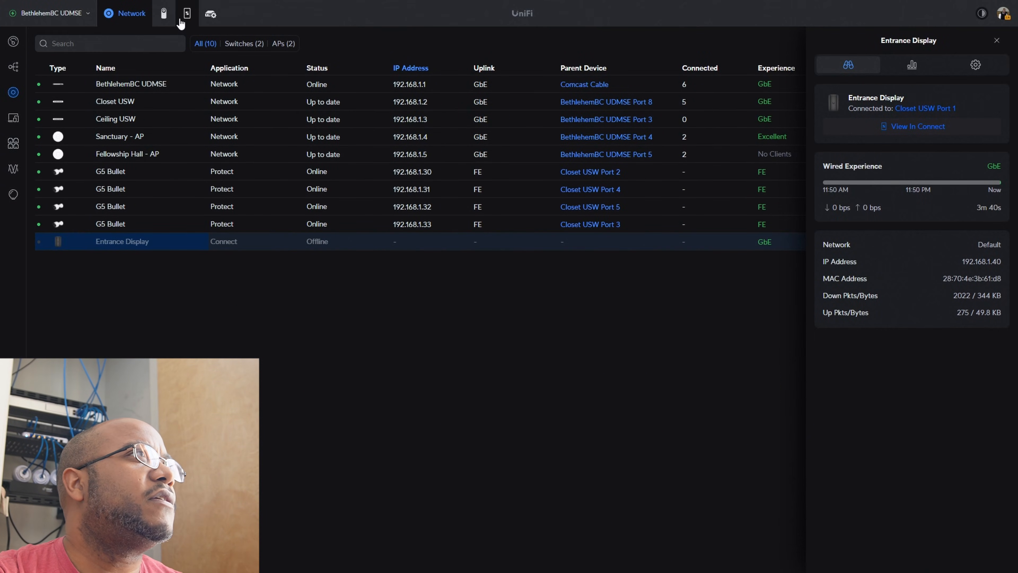
Switch to the Connect app and view the Entrance Display UC Cast's details panel
left_click(187, 13)
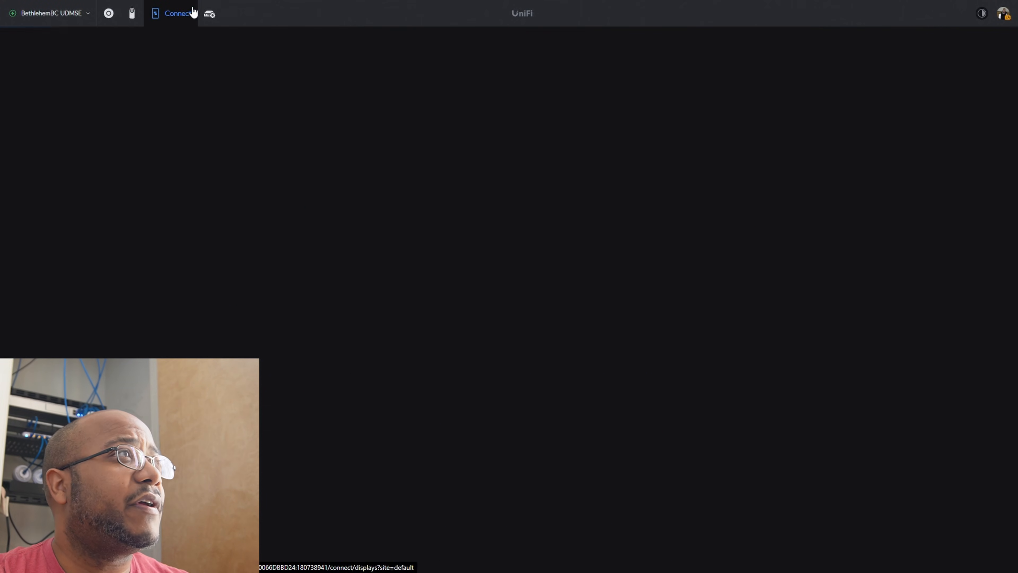
left_click(177, 12)
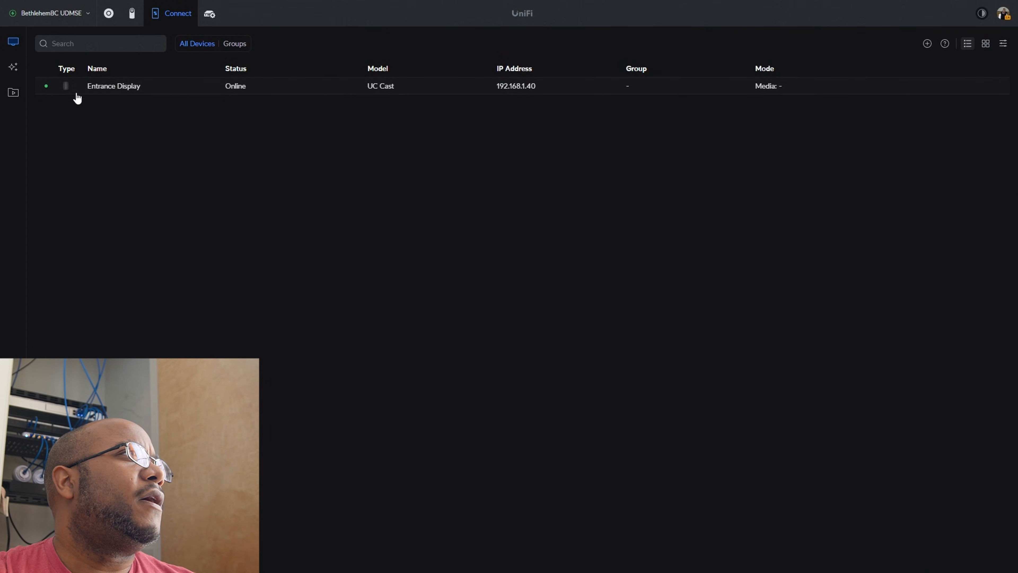
left_click(113, 86)
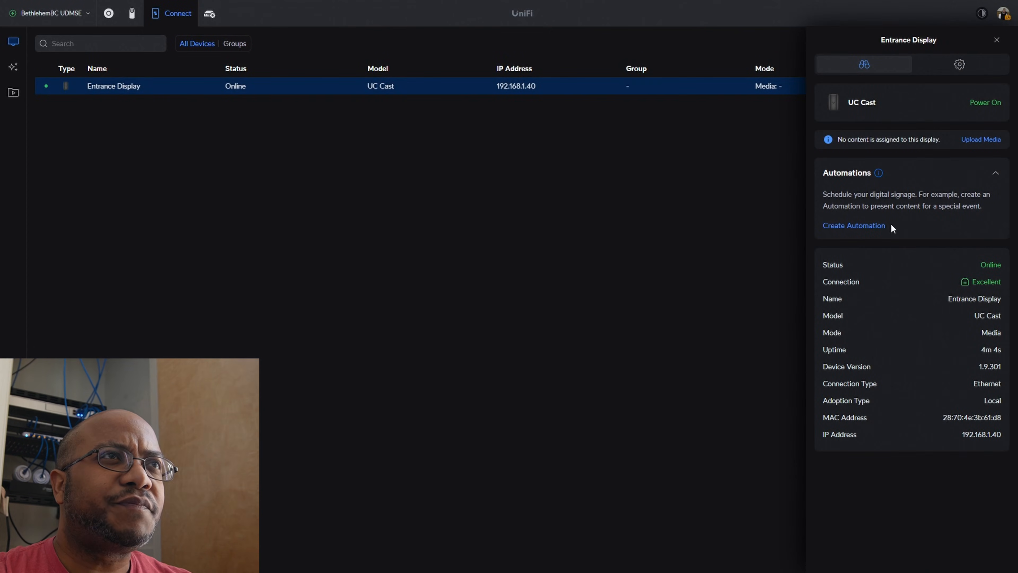
mouse_move(885, 215)
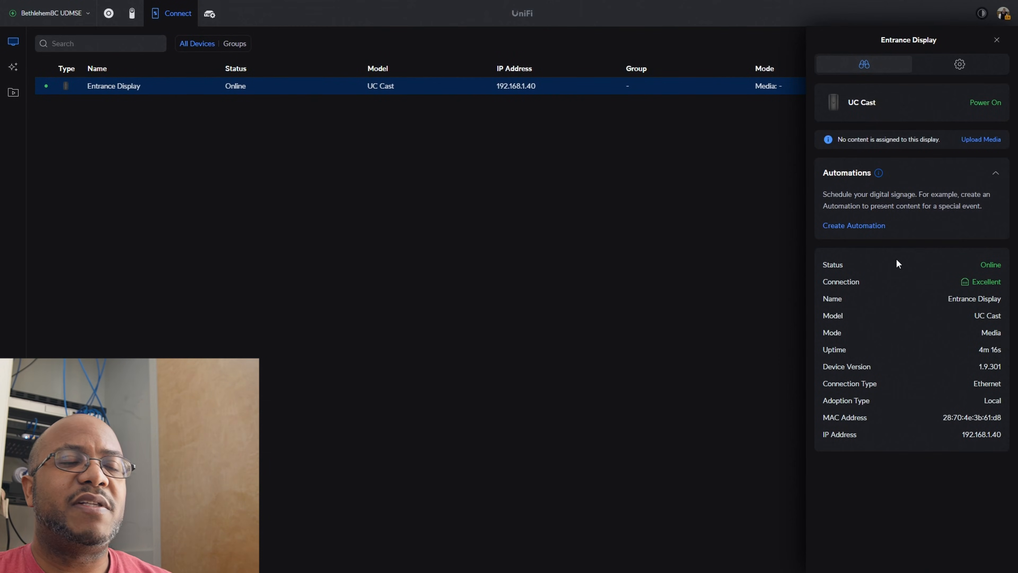
mouse_move(959, 64)
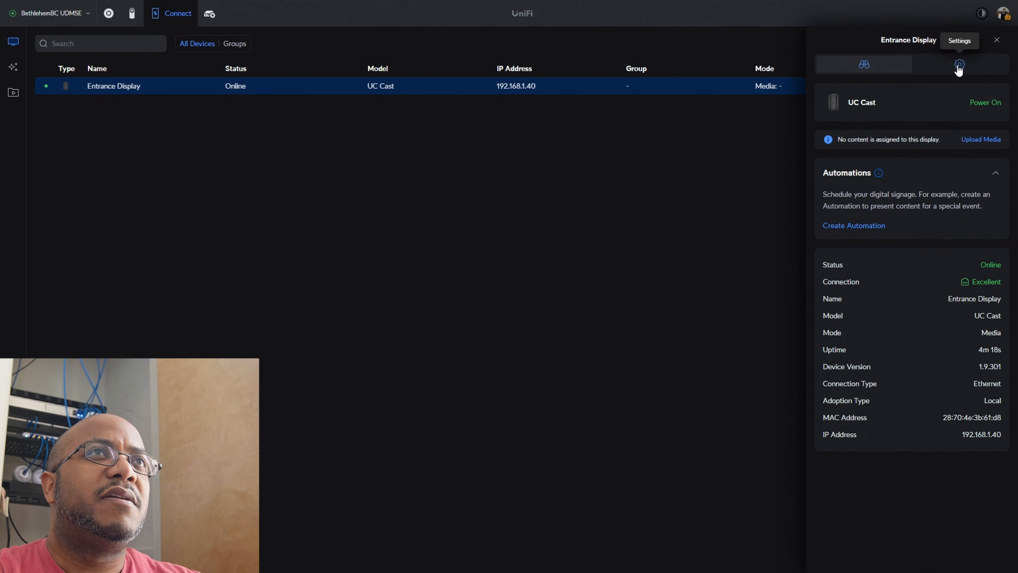
Review the Entrance Display settings, keeping automatic control Turn On and Off and display mode Media
left_click(959, 64)
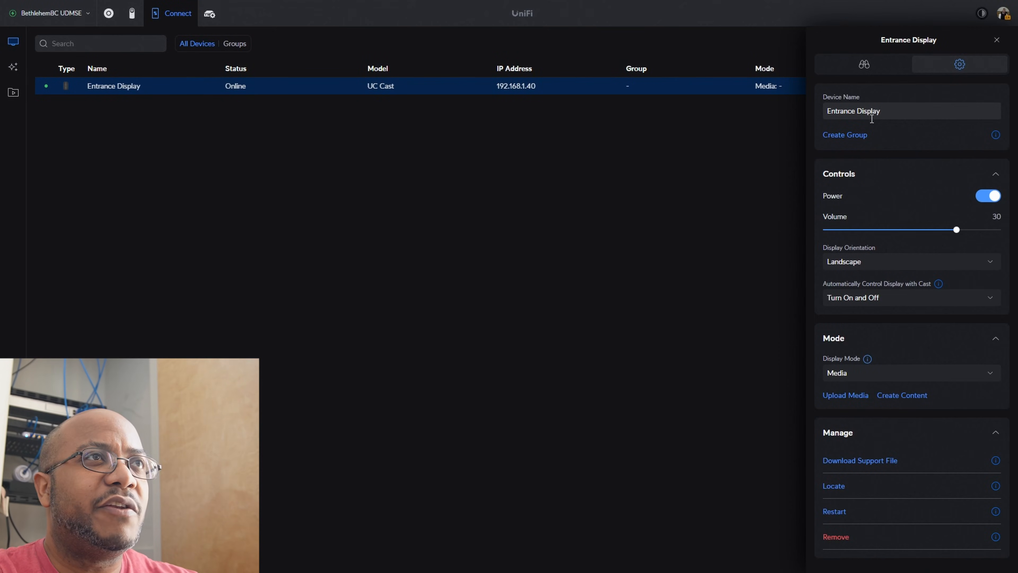
mouse_move(862, 268)
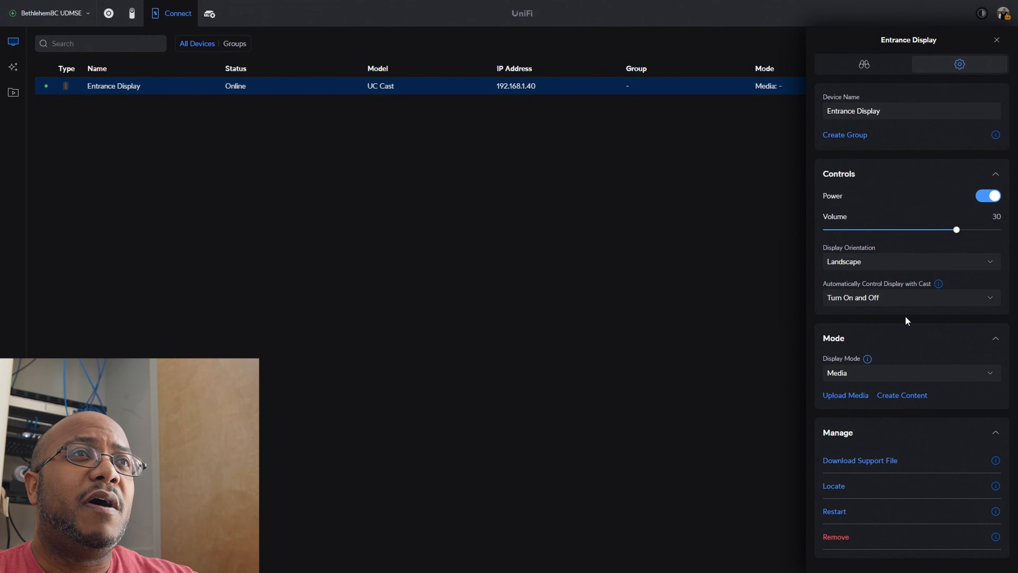
mouse_move(981, 306)
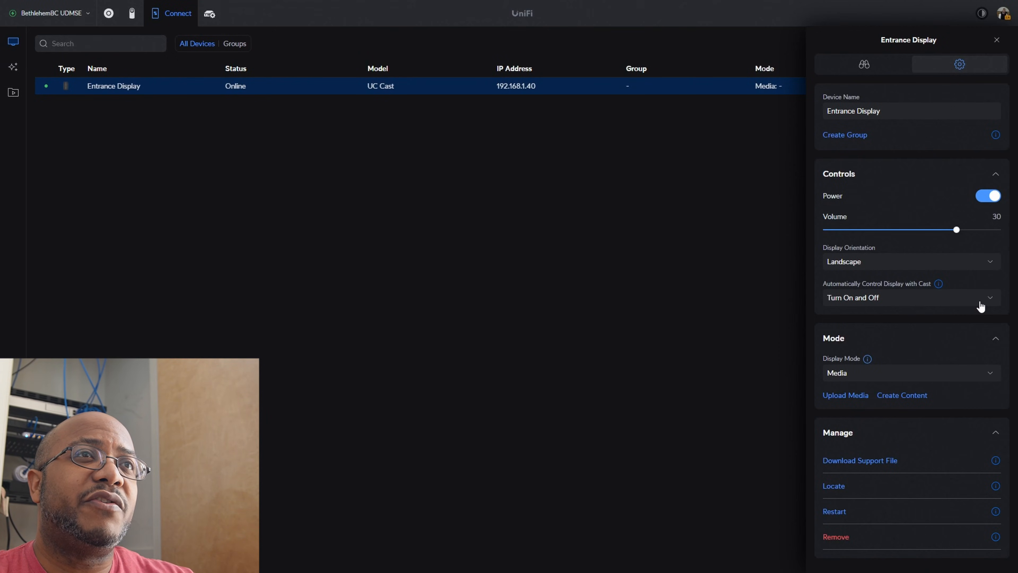
left_click(911, 298)
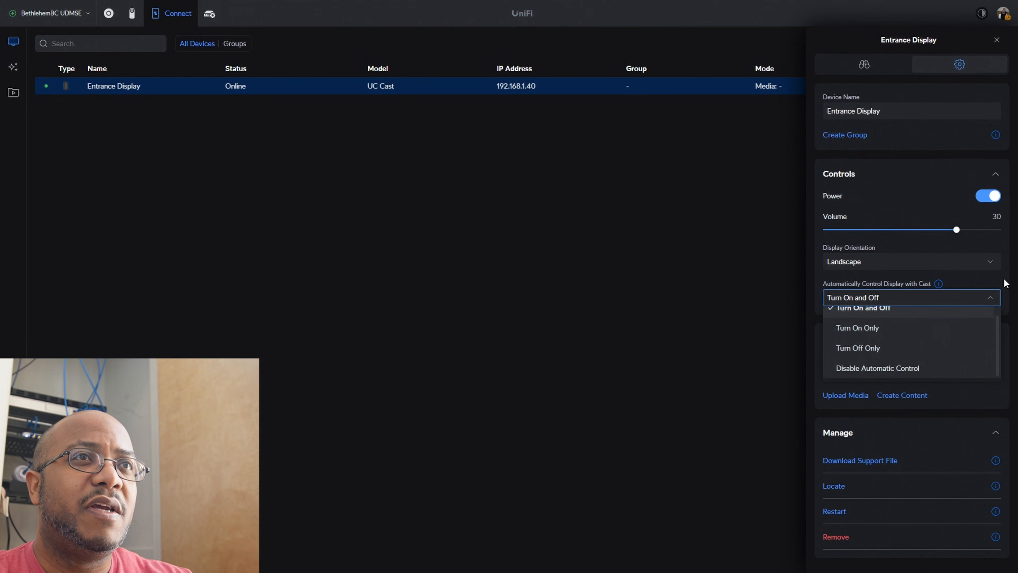
left_click(861, 307)
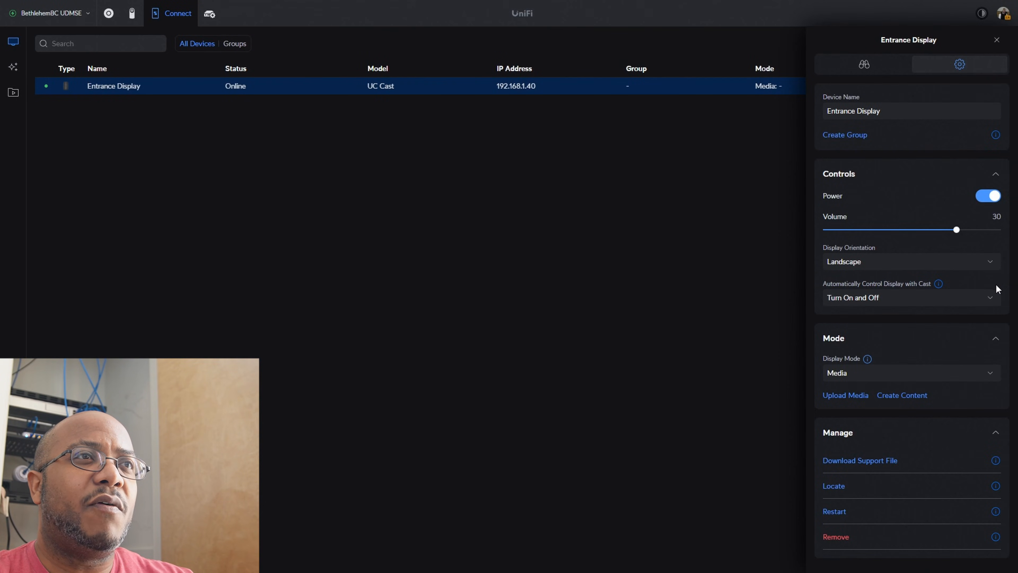
mouse_move(924, 380)
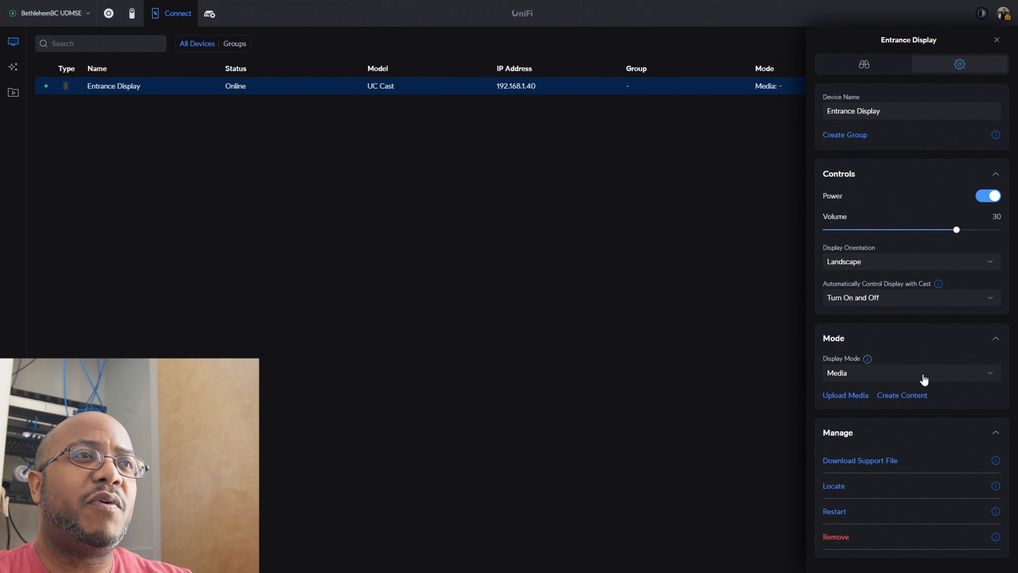
left_click(909, 373)
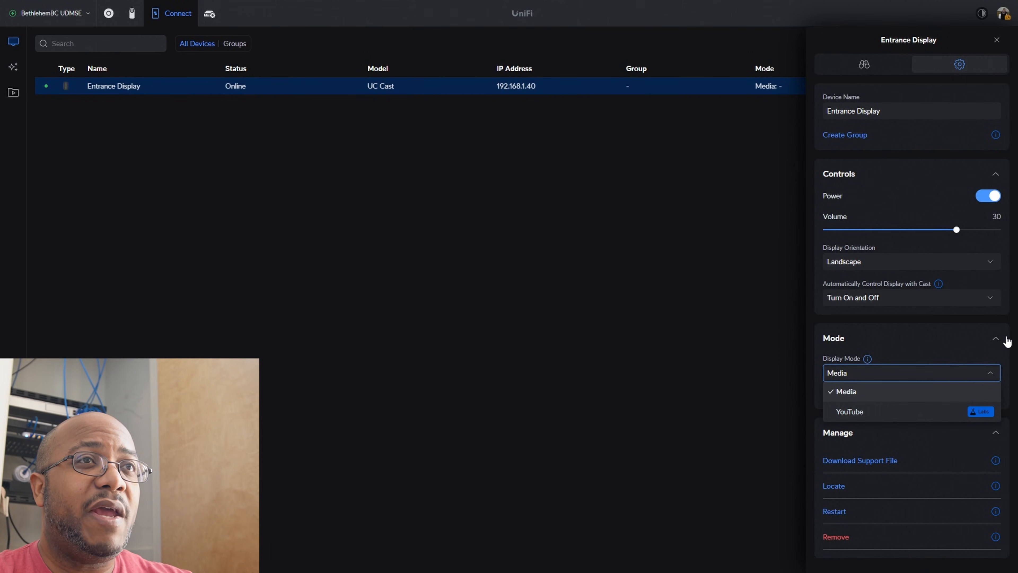
left_click(845, 391)
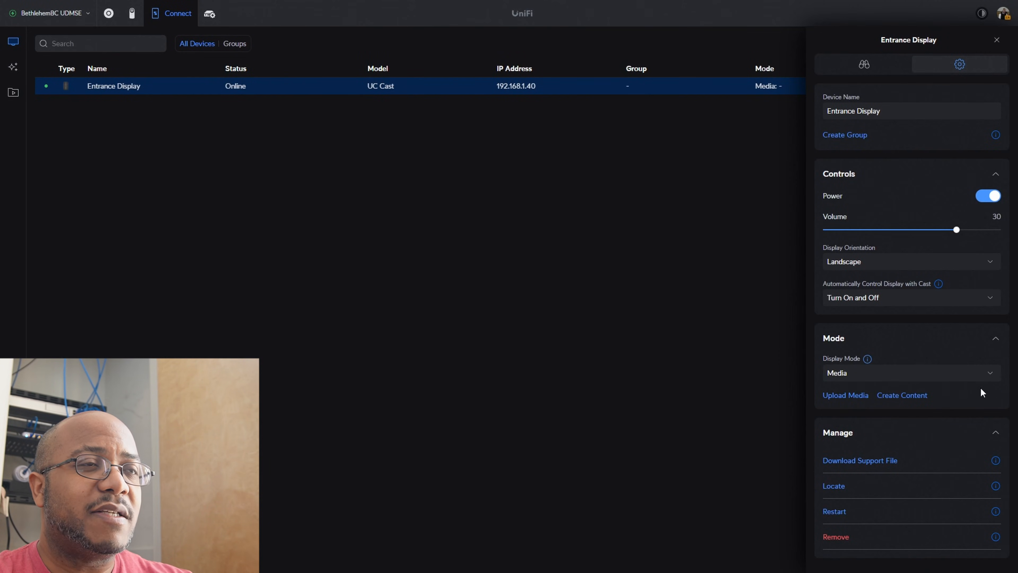
mouse_move(936, 261)
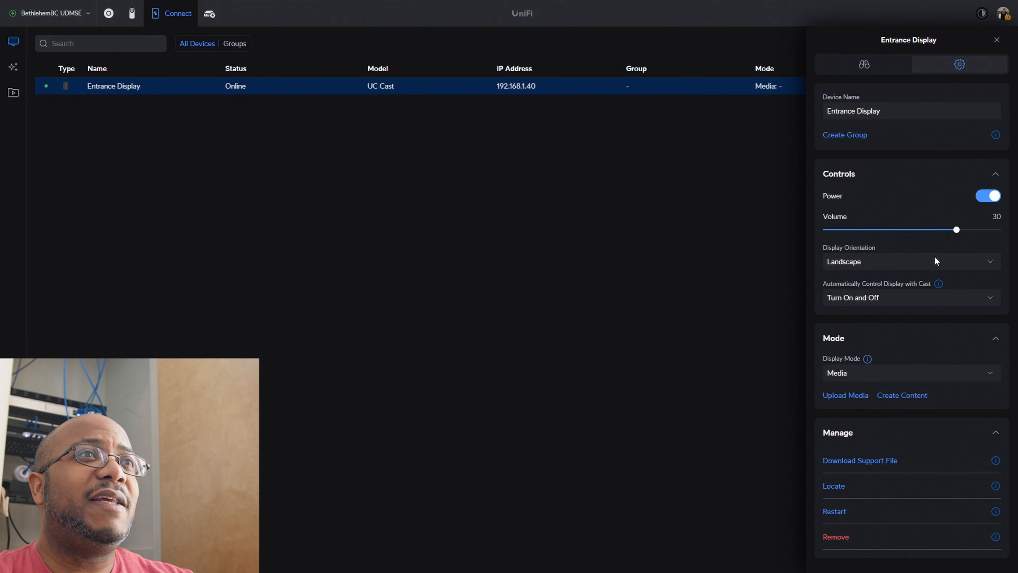
mouse_move(14, 67)
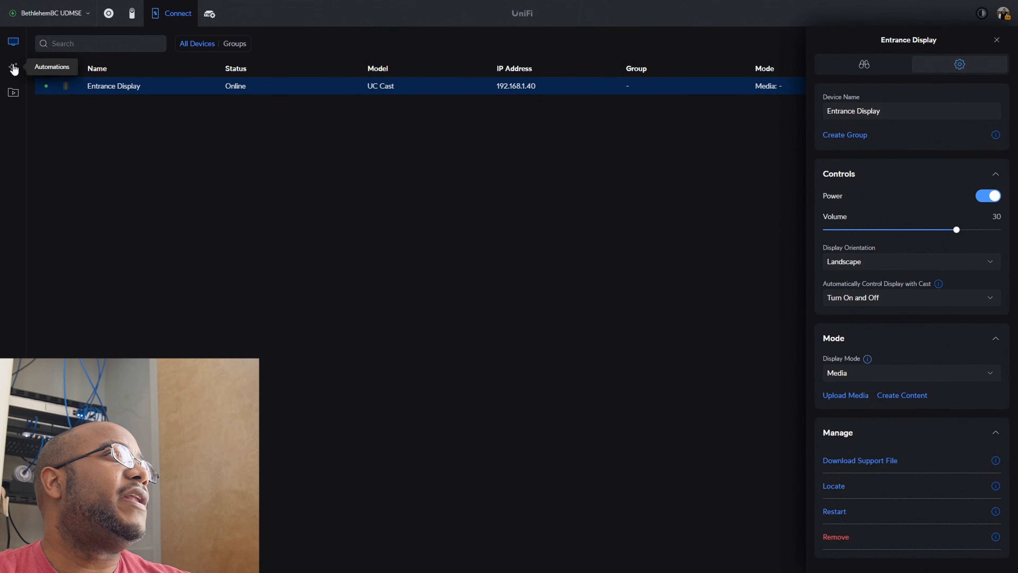
Start a new automation with a Schedule trigger, then leave for My Media without creating it
left_click(13, 67)
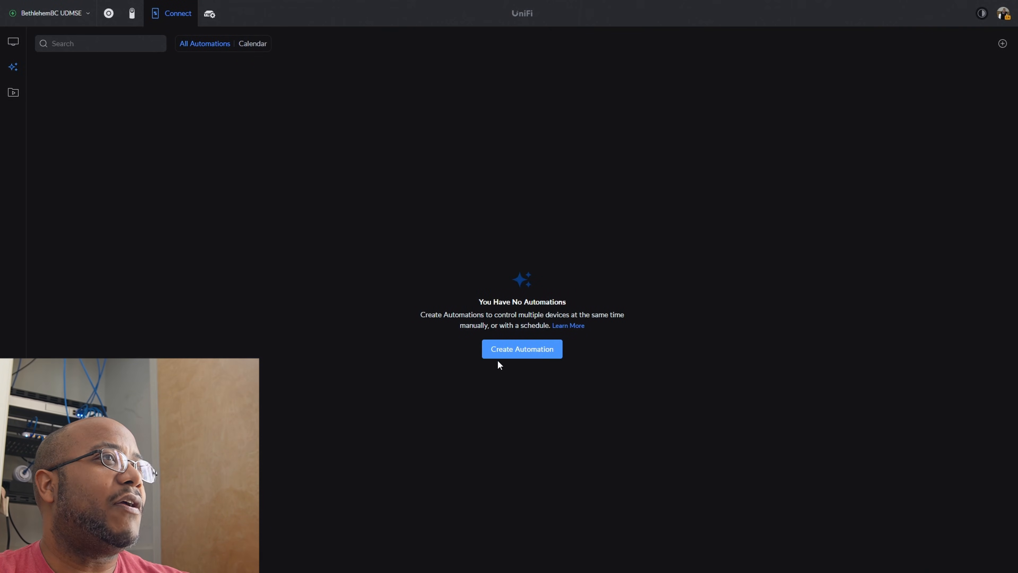
left_click(521, 349)
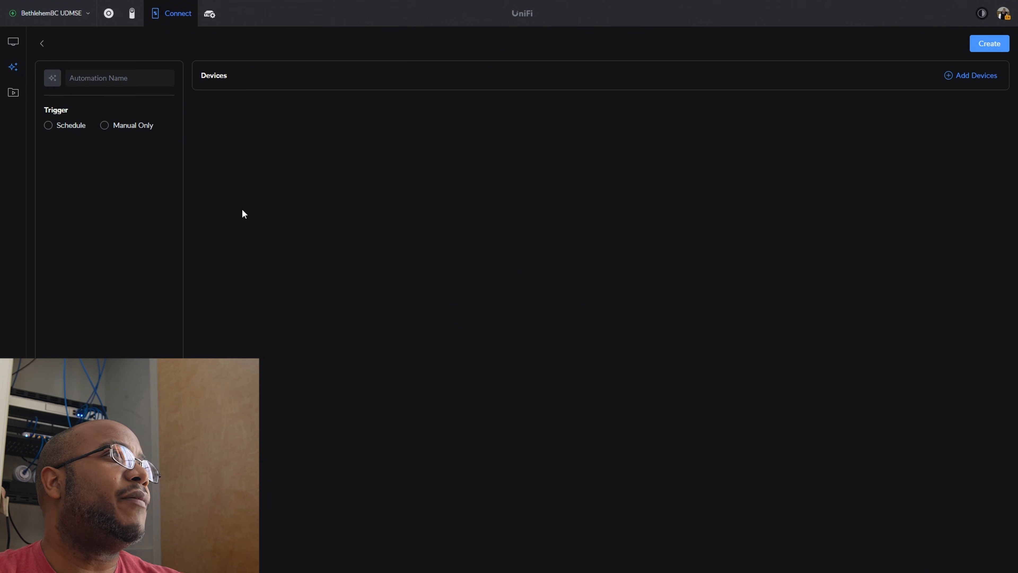
left_click(49, 125)
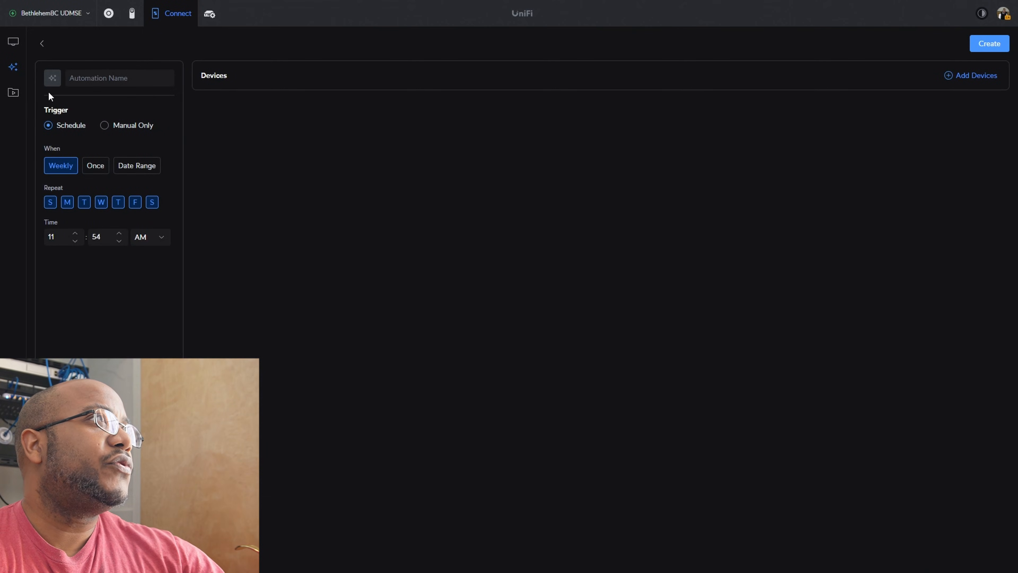
mouse_move(13, 92)
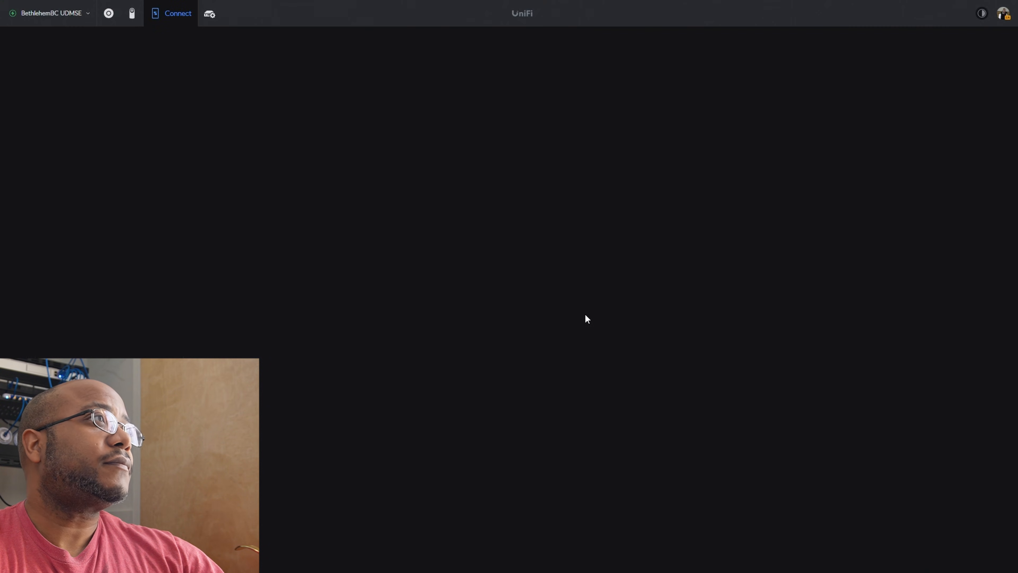
left_click(12, 92)
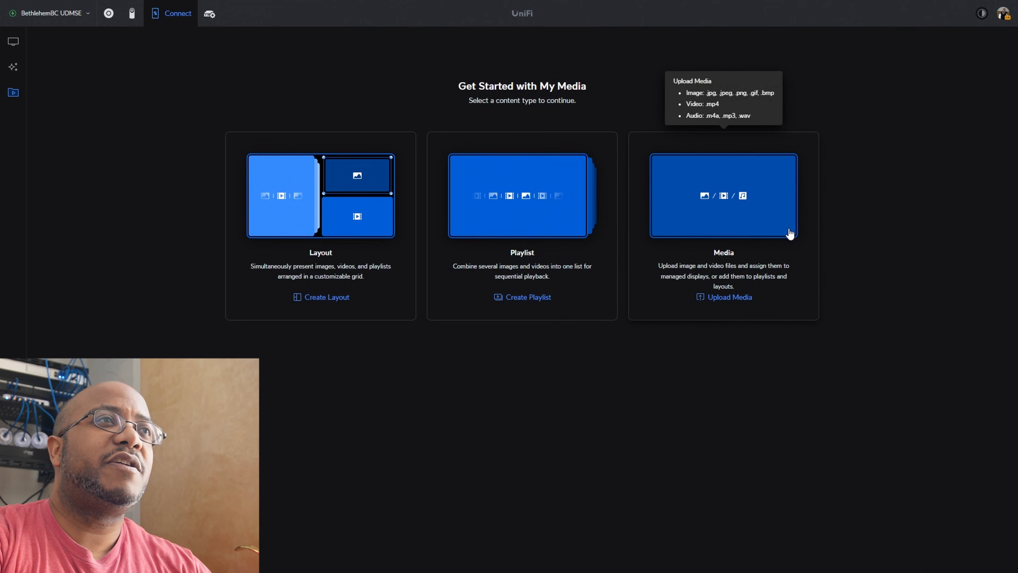
mouse_move(754, 202)
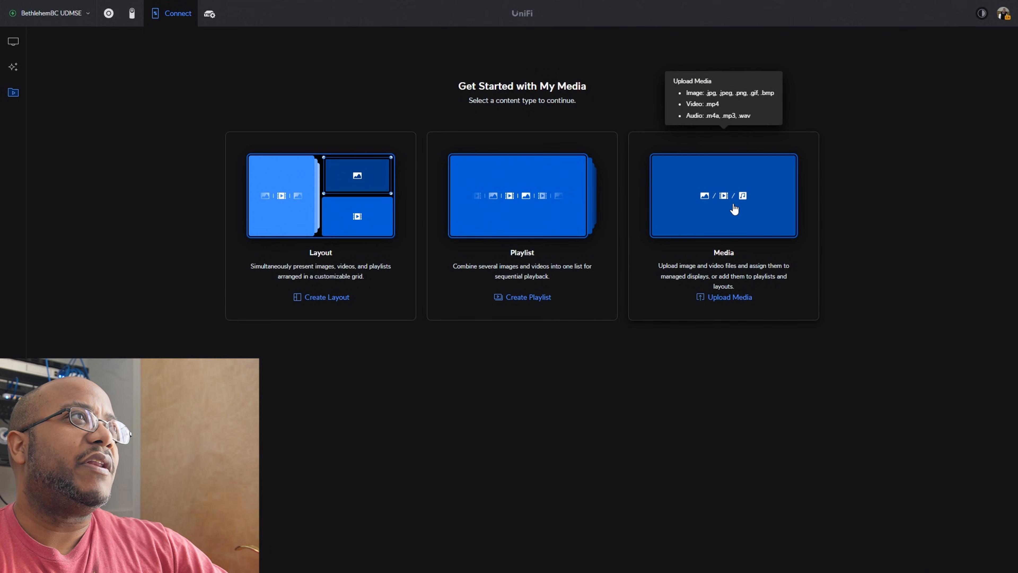
mouse_move(732, 208)
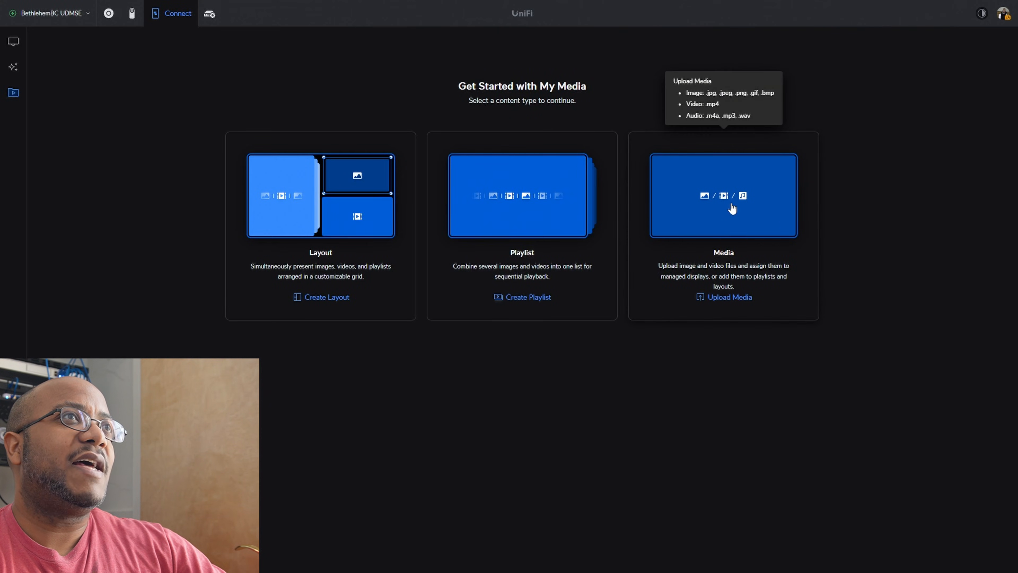
Upload the two .mp4 clips from the WorshipTools Library folder into My Media
left_click(729, 297)
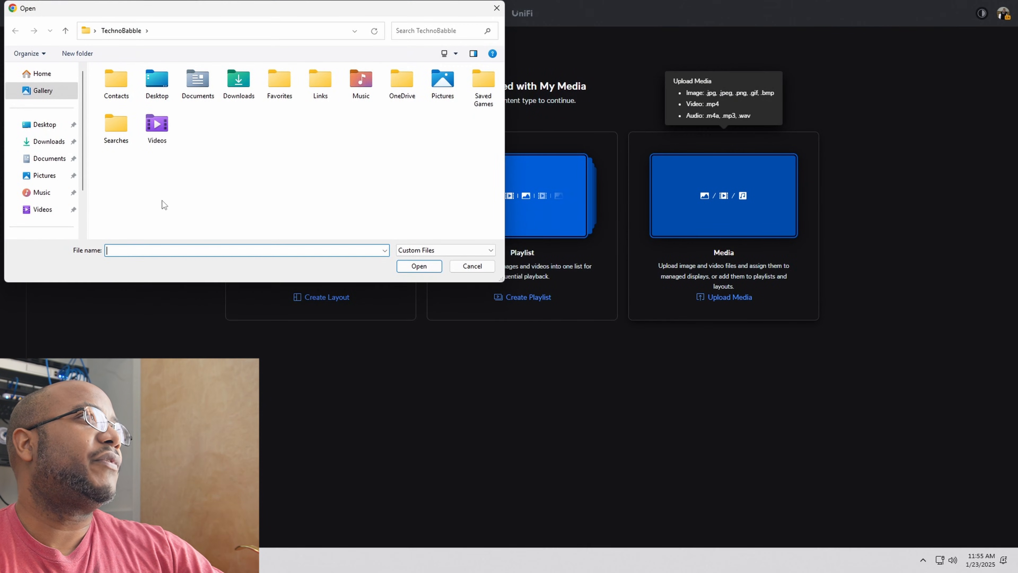
left_click(472, 267)
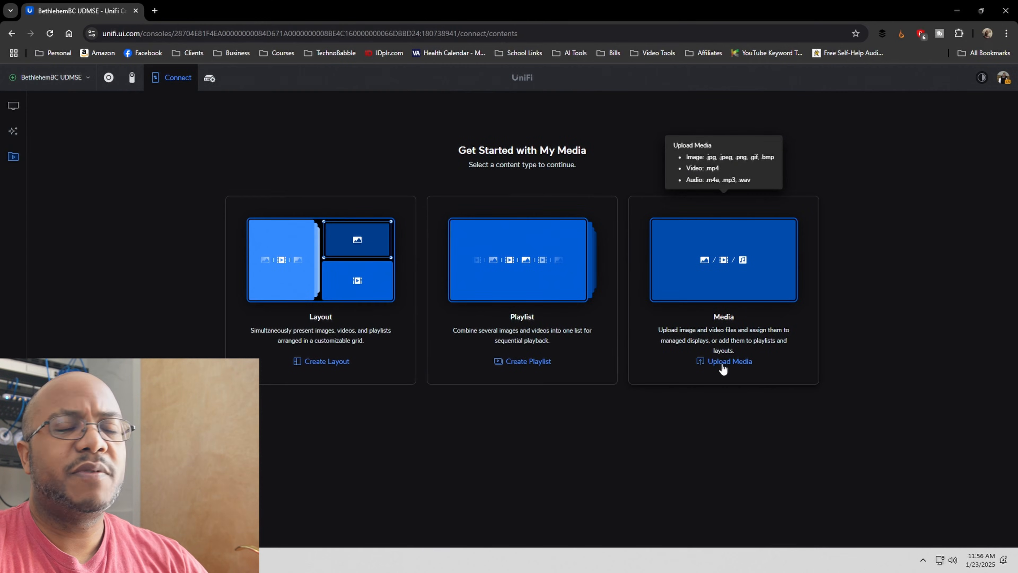
left_click(729, 361)
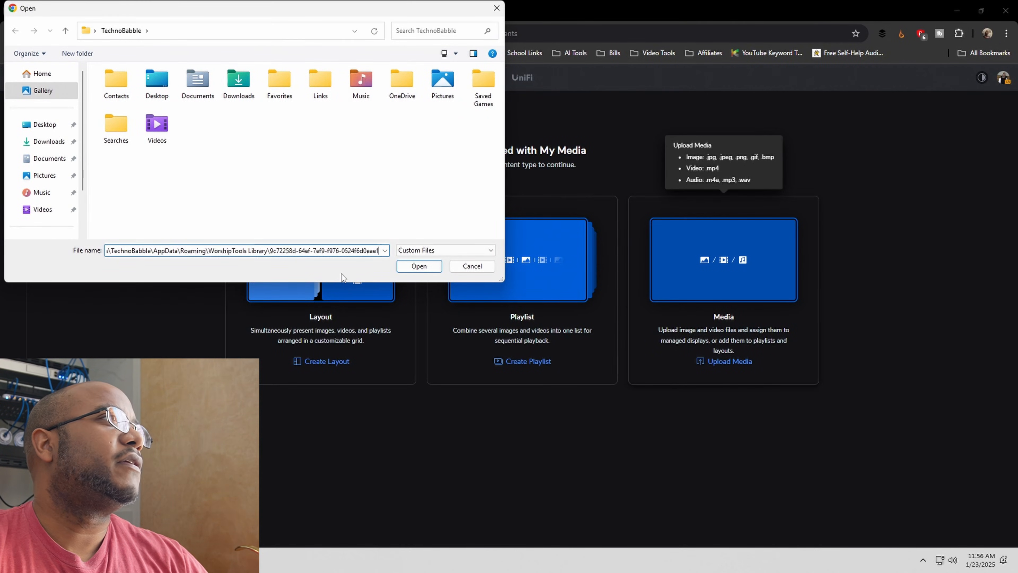
key("enter")
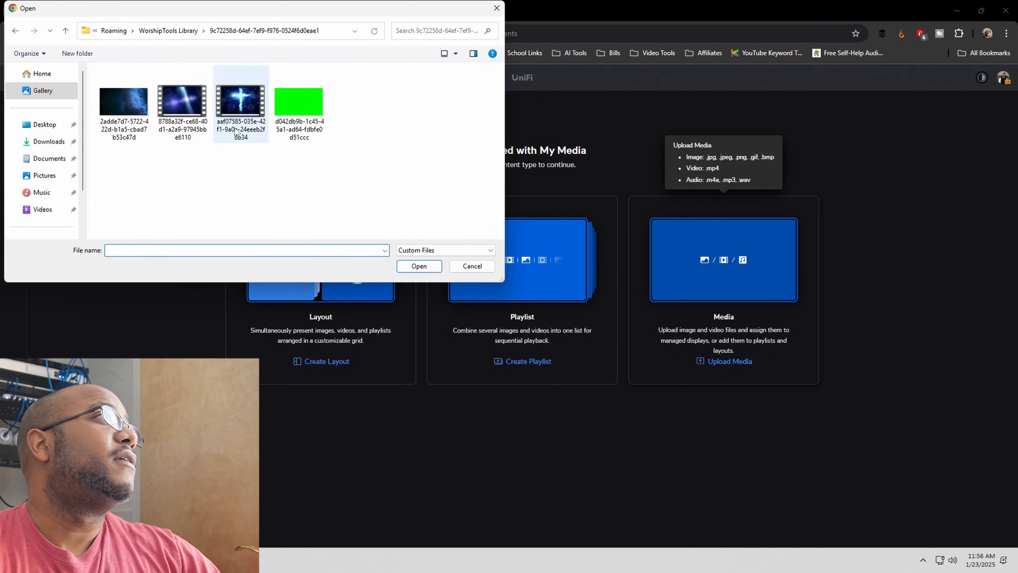
left_click(183, 99)
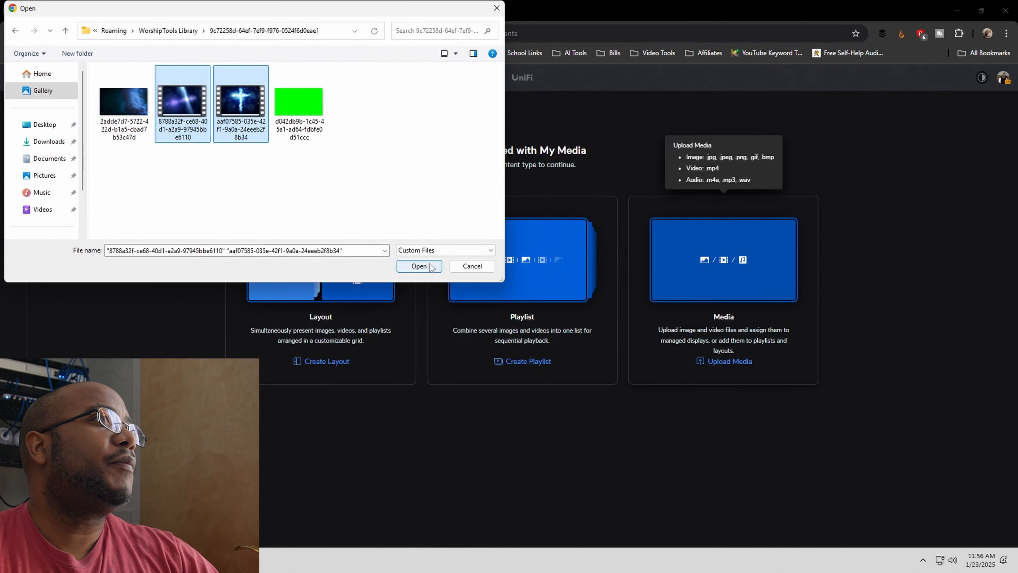
left_click(419, 266)
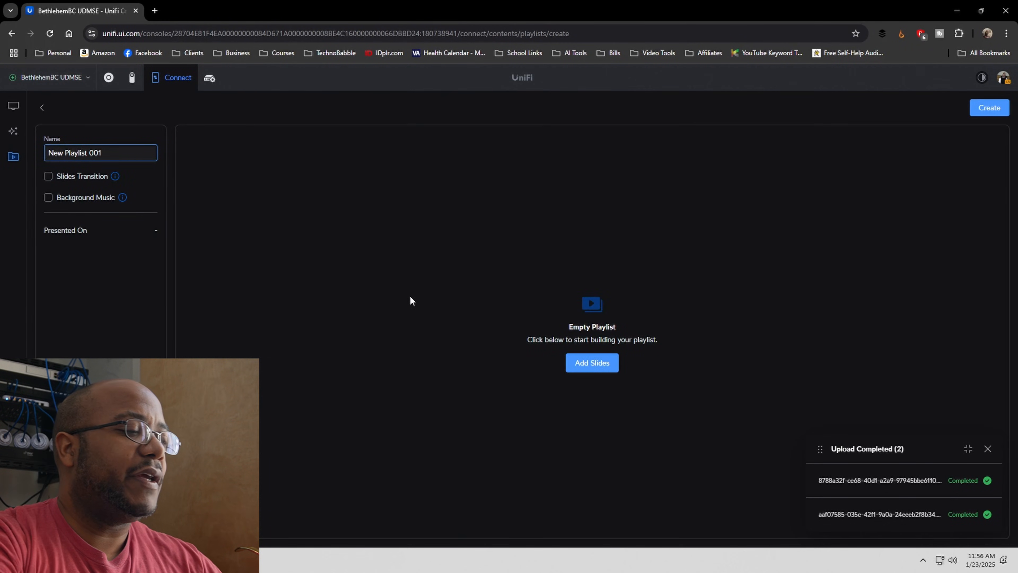
Name the playlist Test, enable Slides Transition and select both uploaded clips as slides
type("Test")
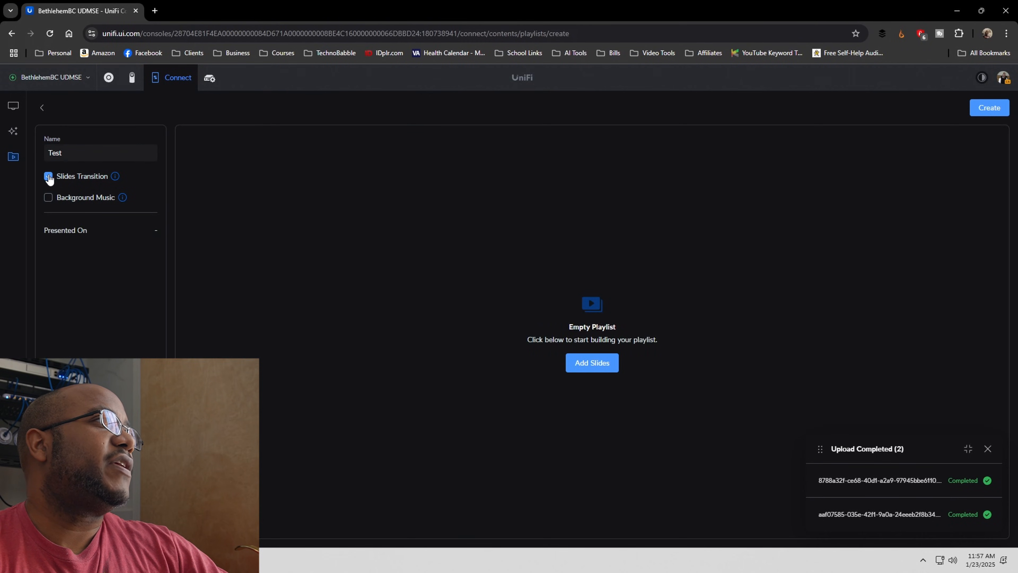
left_click(47, 176)
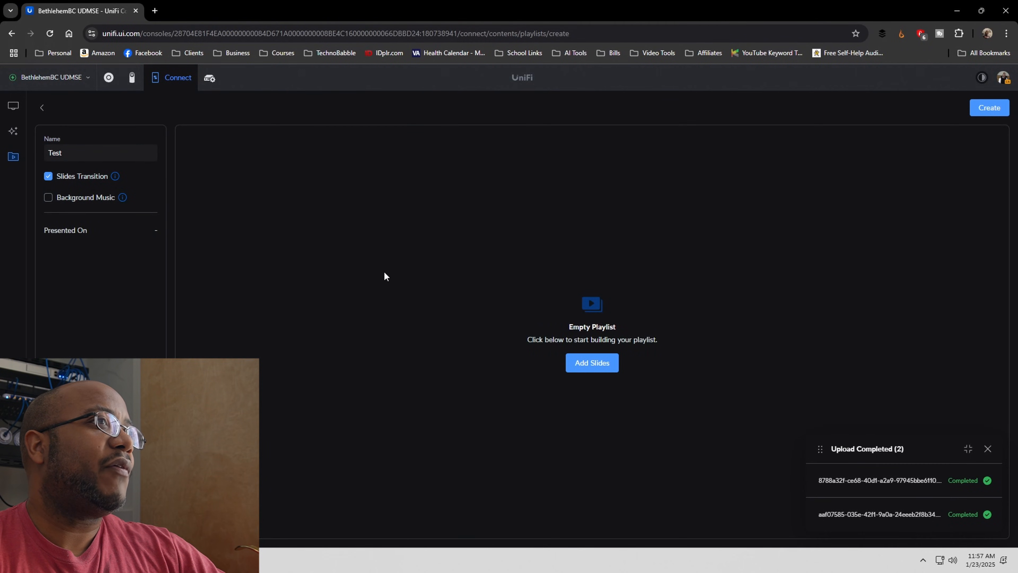
left_click(591, 362)
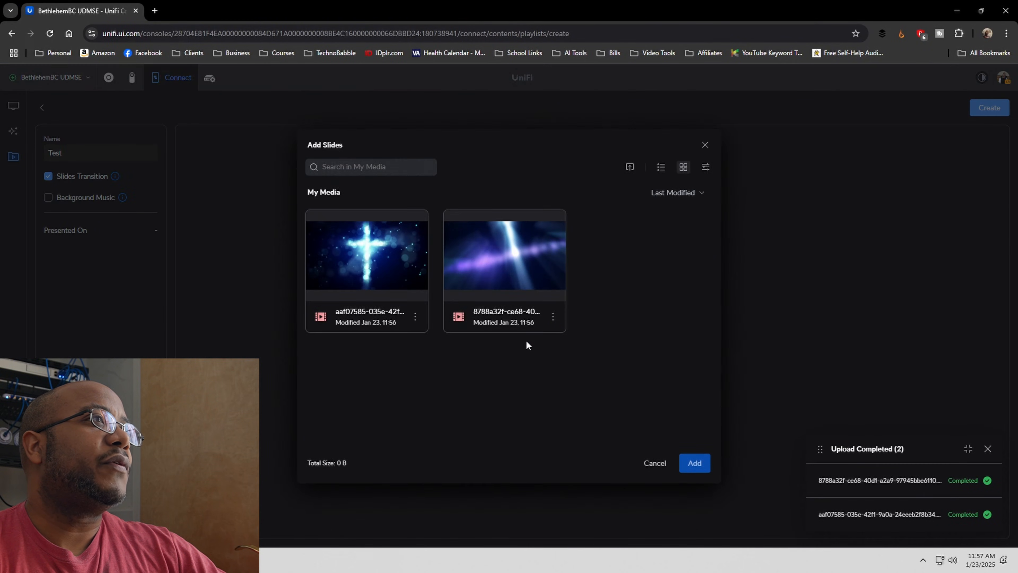
left_click(366, 254)
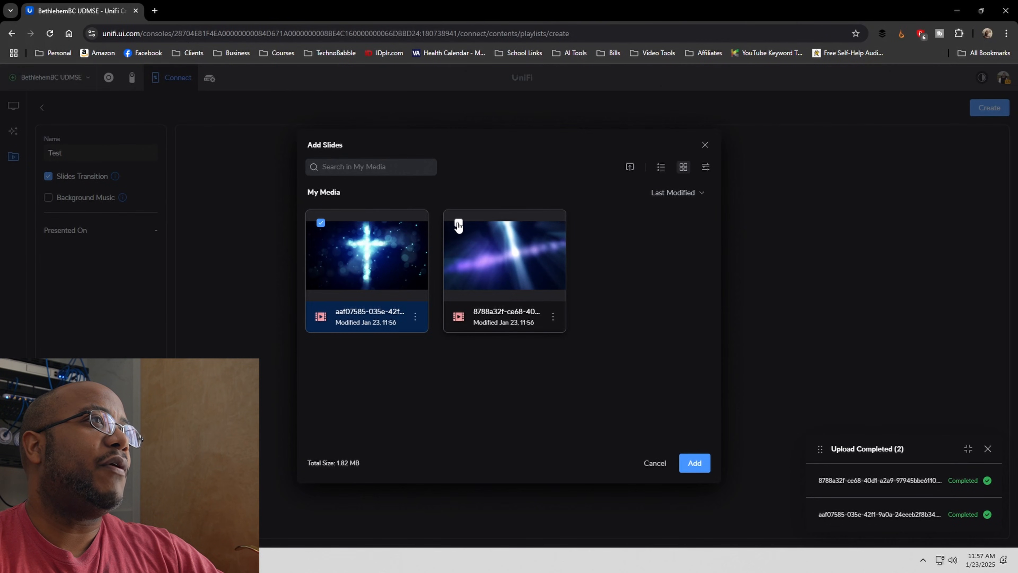
left_click(694, 463)
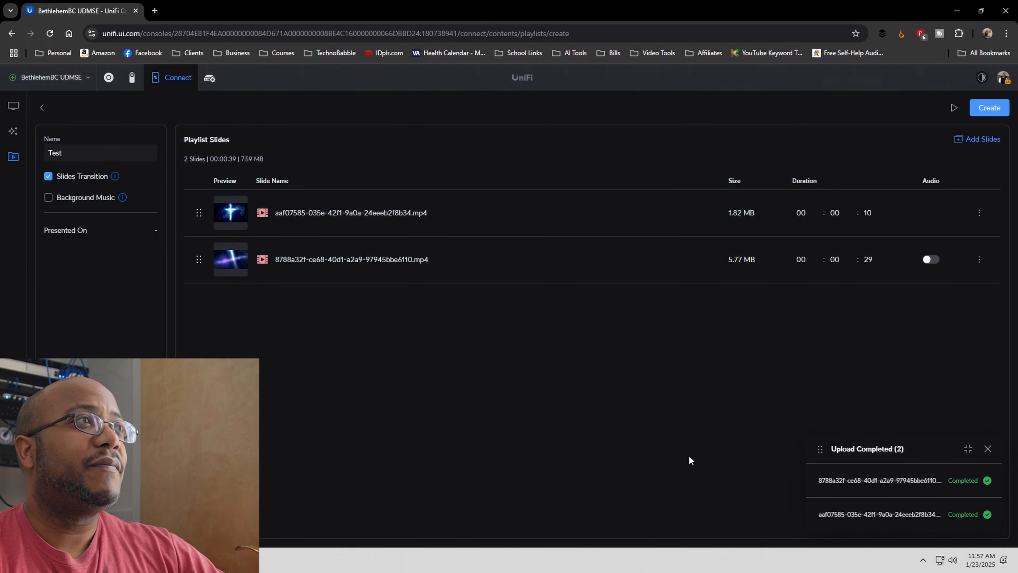
Add the chosen clips and create the Test playlist
left_click(929, 259)
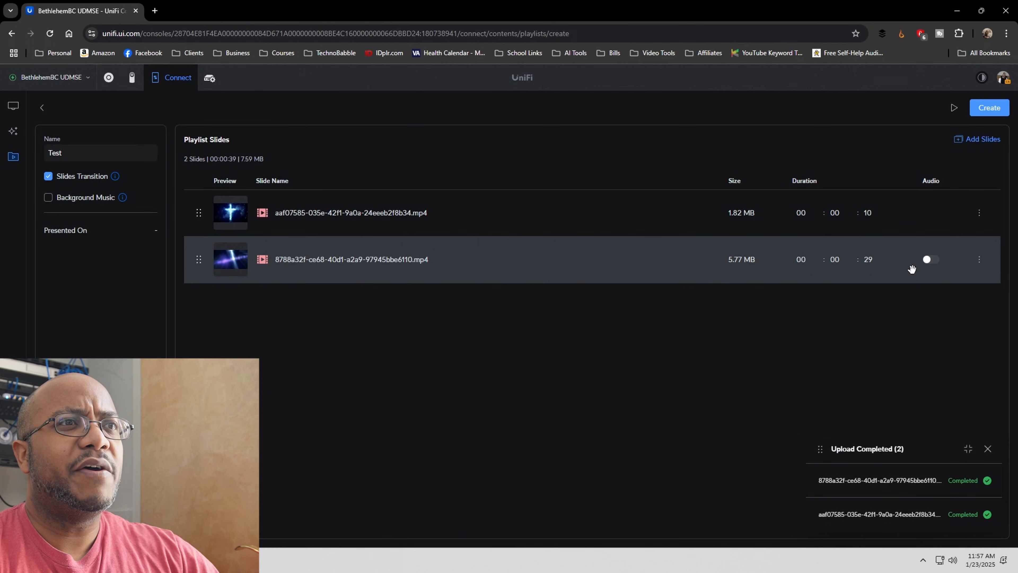
left_click(926, 259)
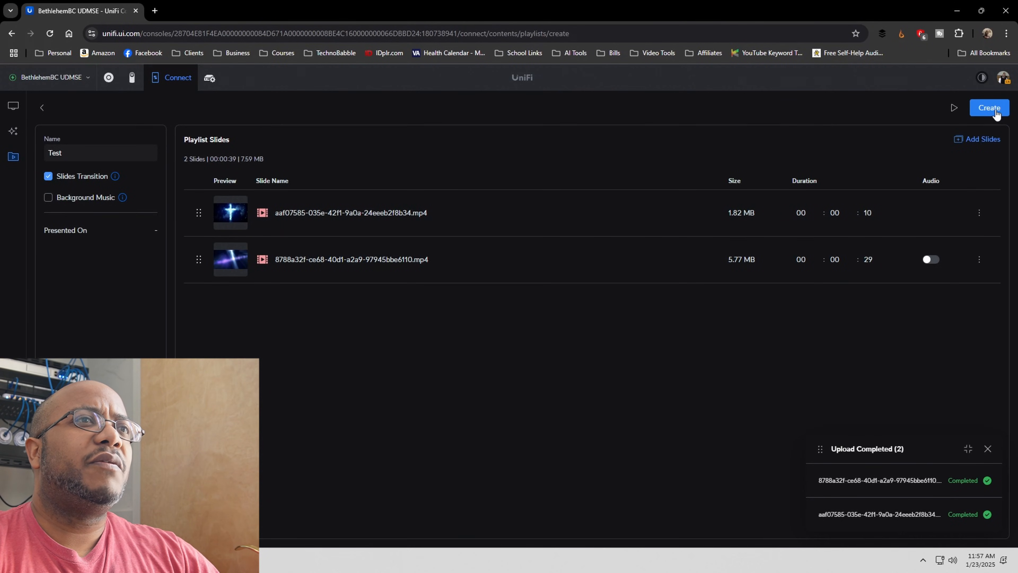
left_click(989, 108)
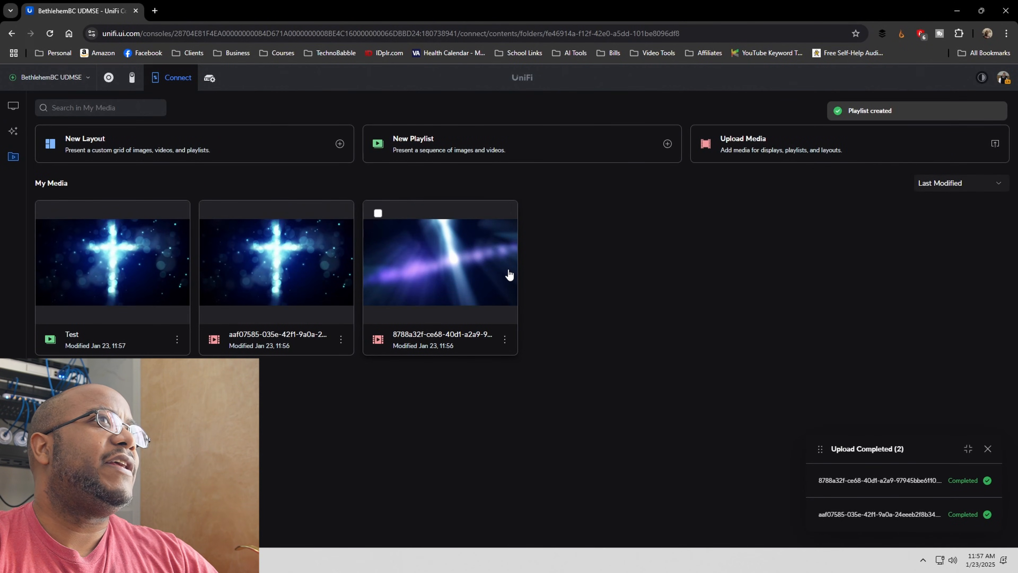
mouse_move(13, 131)
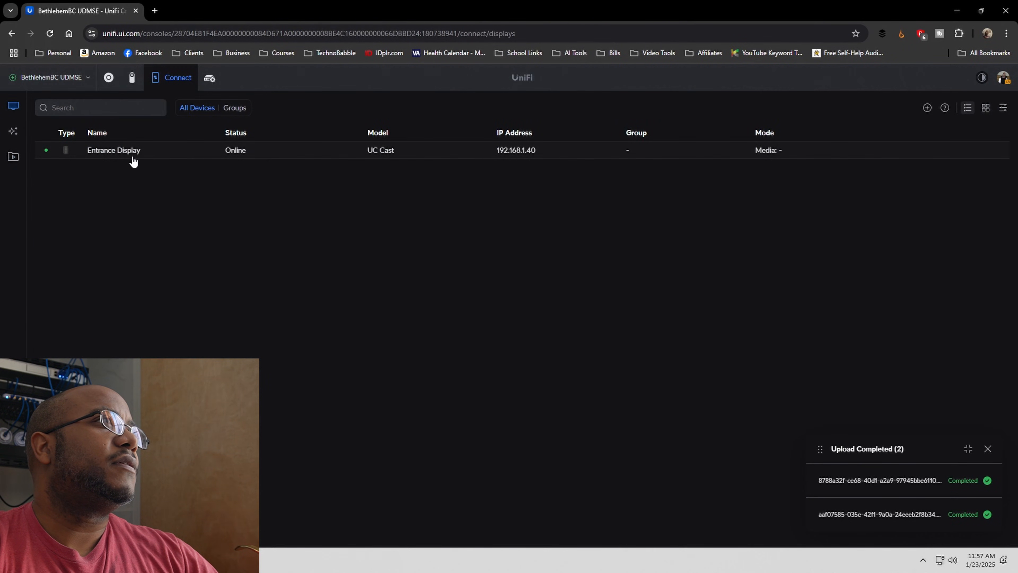
Bring up the Entrance Display's settings, keeping it in Media display mode
left_click(113, 150)
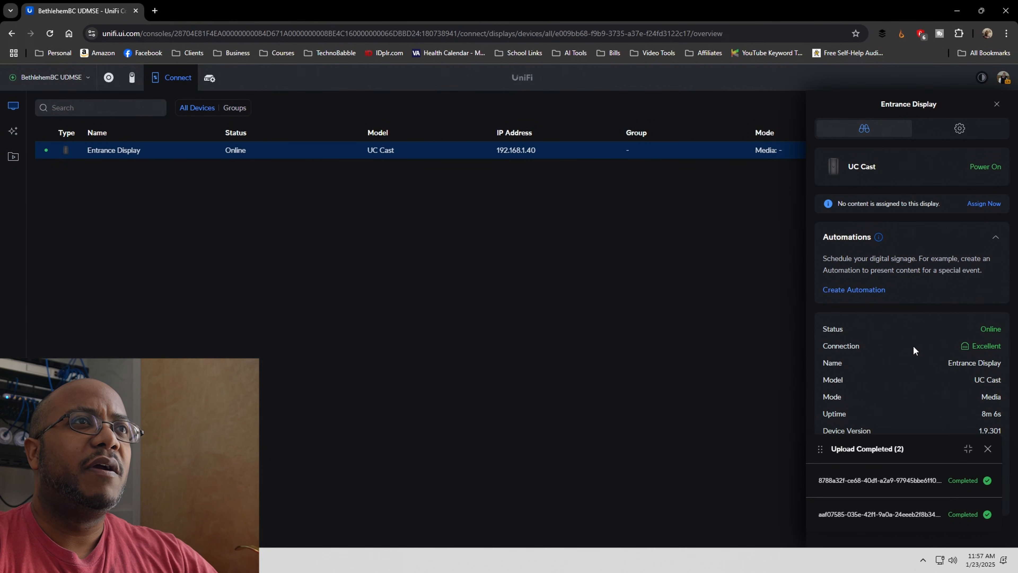
left_click(959, 128)
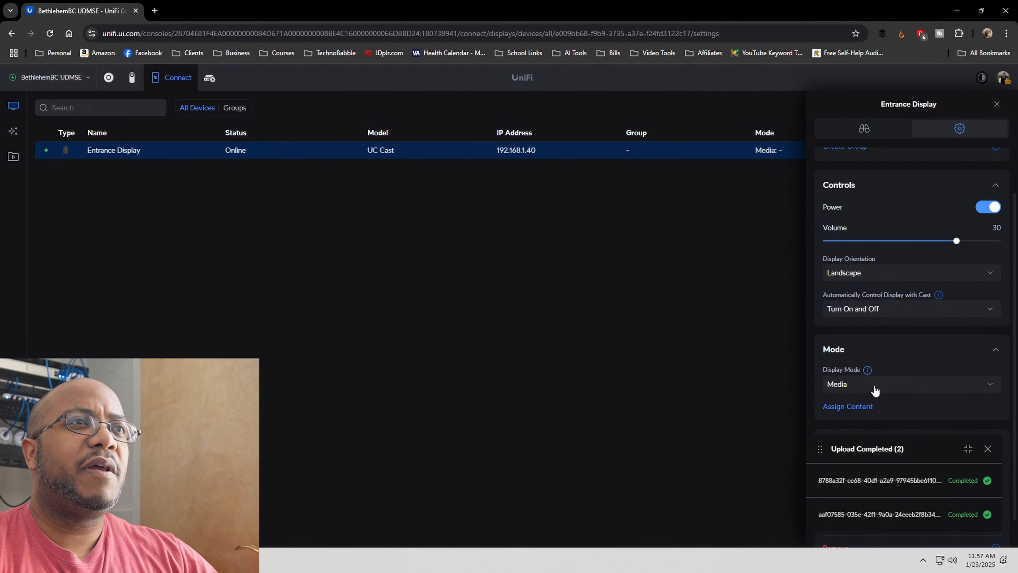
left_click(909, 384)
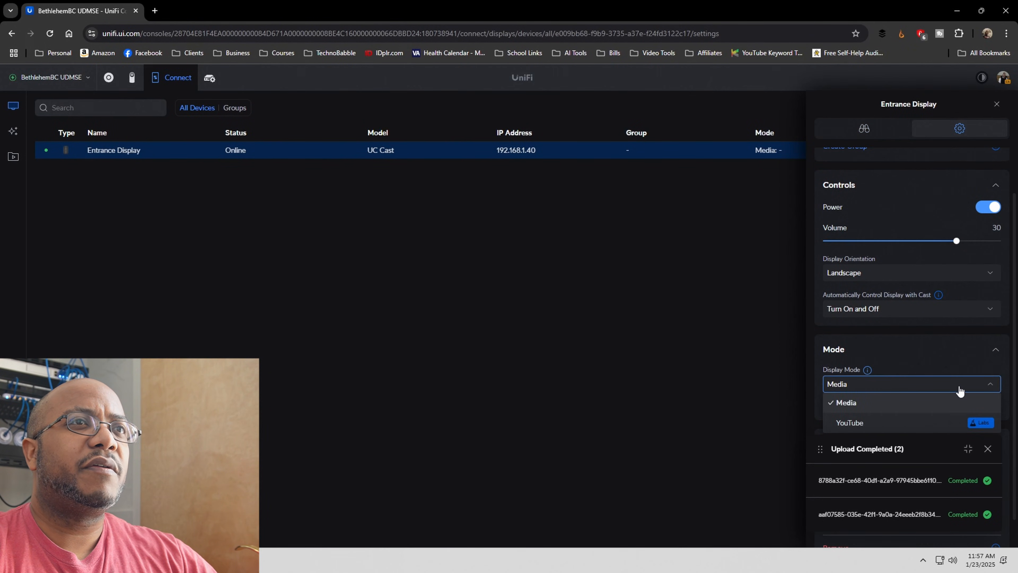
left_click(846, 402)
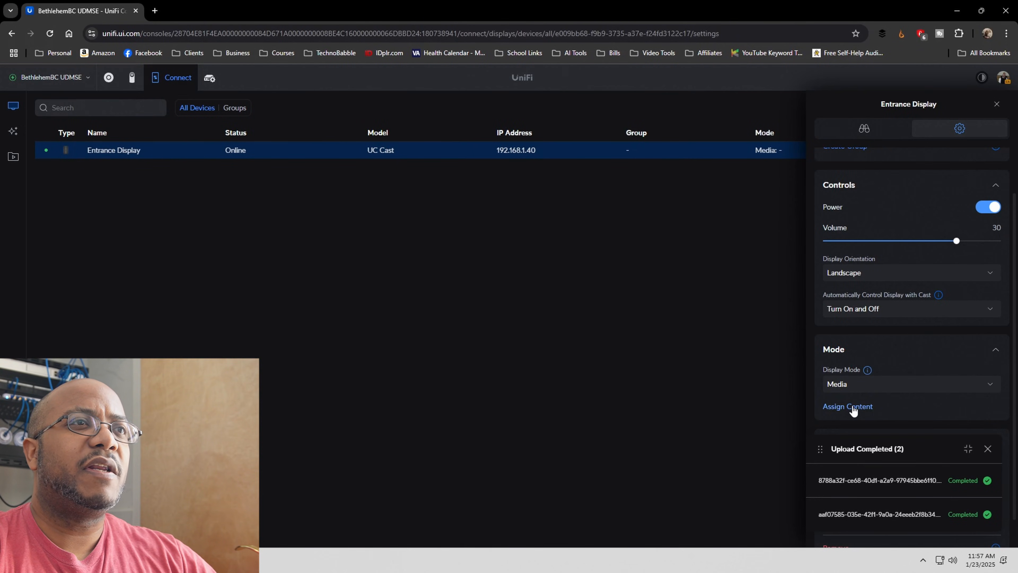
Assign the Test playlist as the display's content
left_click(848, 405)
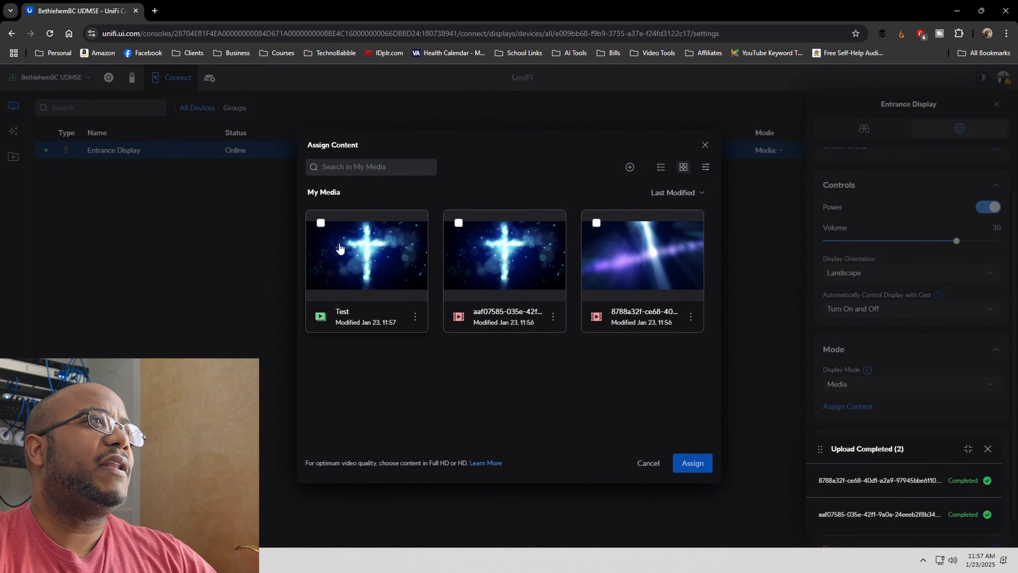
left_click(321, 222)
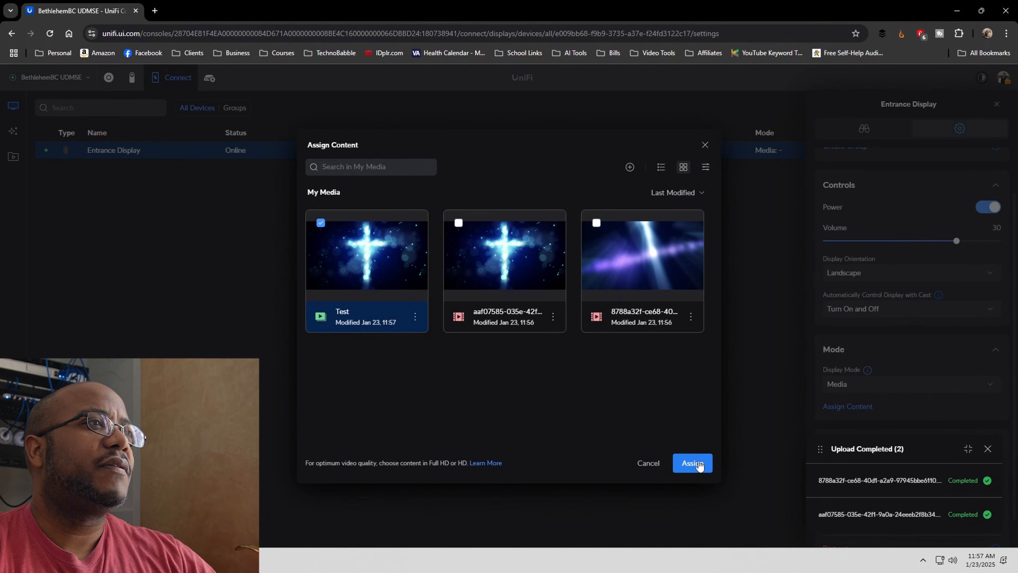
left_click(691, 463)
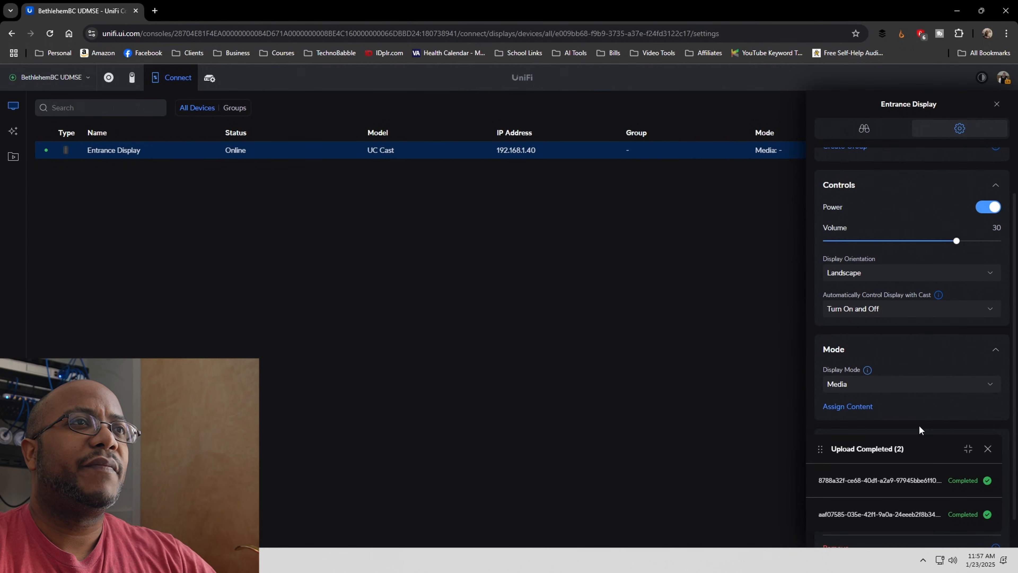